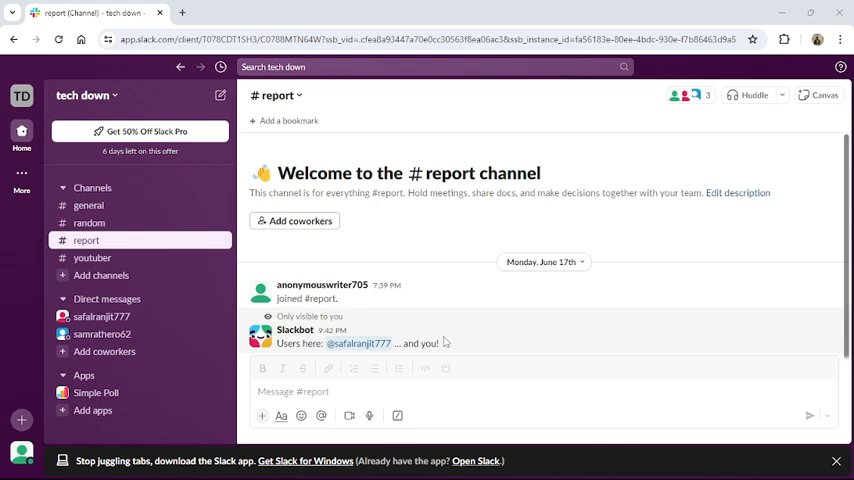
{"action": "mouse_move", "coordinate": [102, 334]}
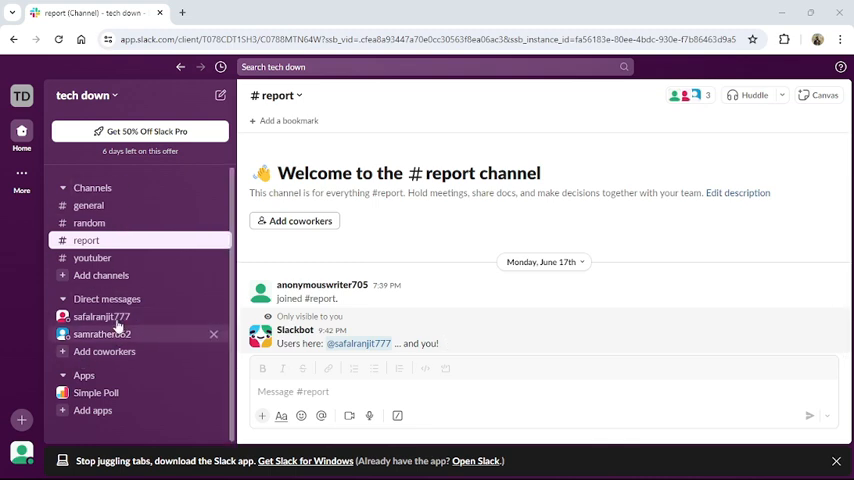
{"action": "mouse_move", "coordinate": [88, 224]}
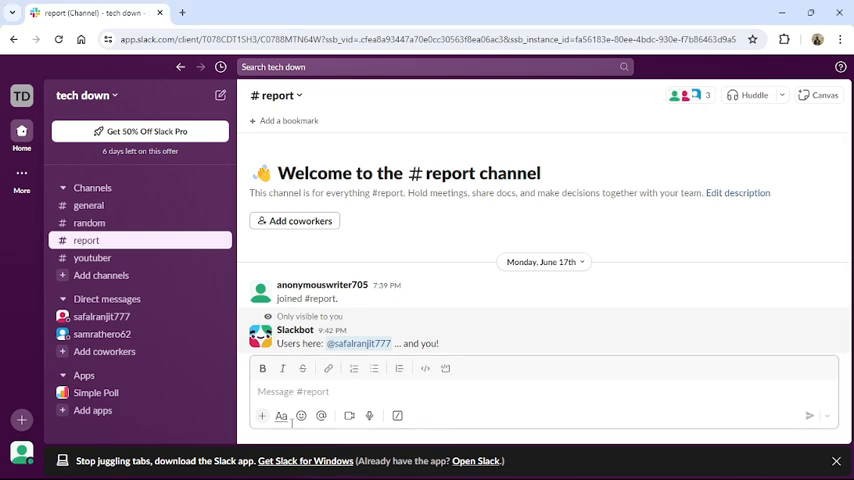
Enter /poll in the #report message box to bring up Simple Poll's create-poll shortcut
{"action": "type", "text": "/"}
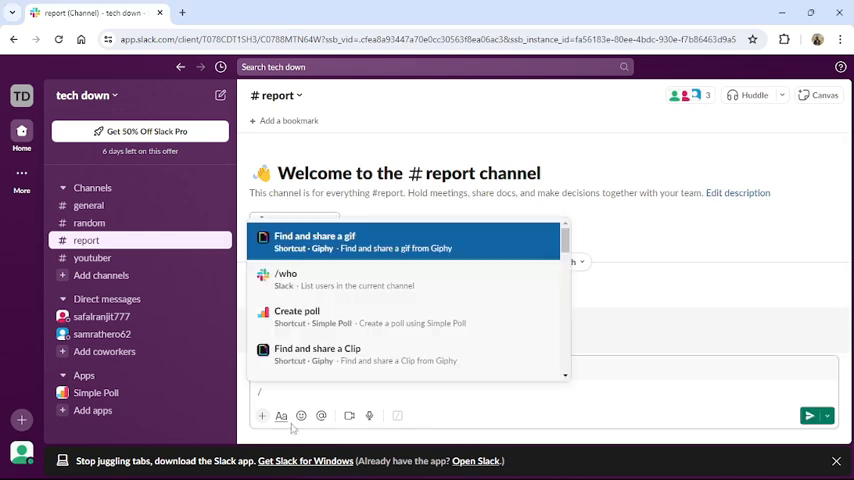
{"action": "type", "text": "poll"}
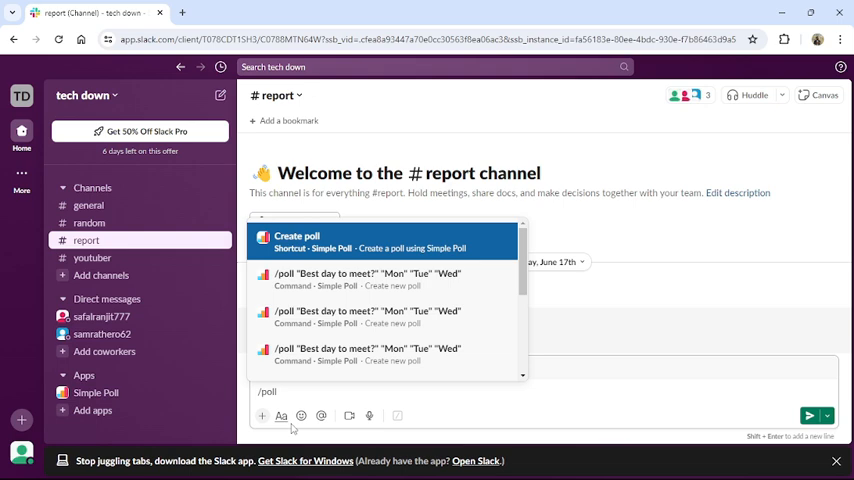
{"action": "mouse_move", "coordinate": [364, 312]}
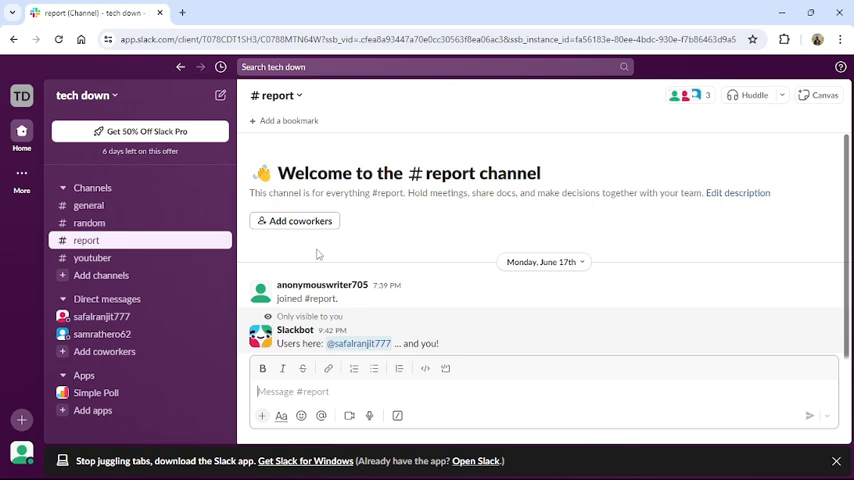
{"action": "mouse_move", "coordinate": [356, 264]}
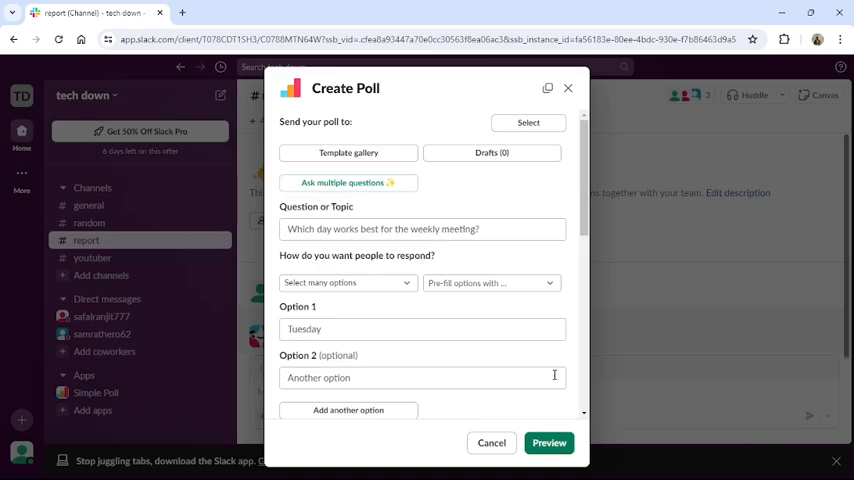
Make the poll ask "ho was your day", allow selecting many options, and pre-fill Yes / No answers
{"action": "left_click", "coordinate": [420, 228]}
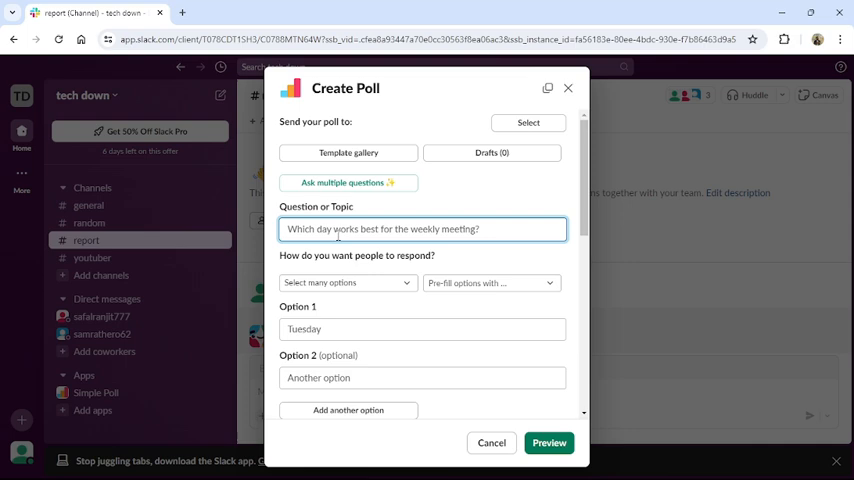
{"action": "type", "text": "ho was your day"}
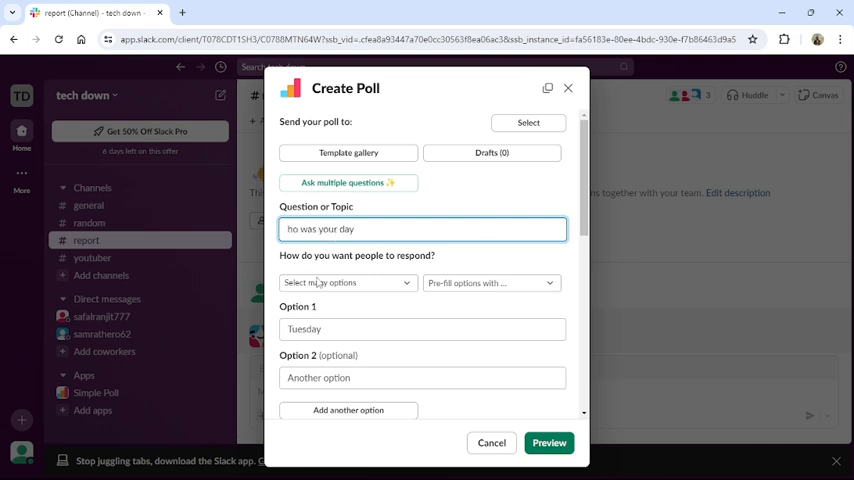
{"action": "left_click", "coordinate": [348, 282]}
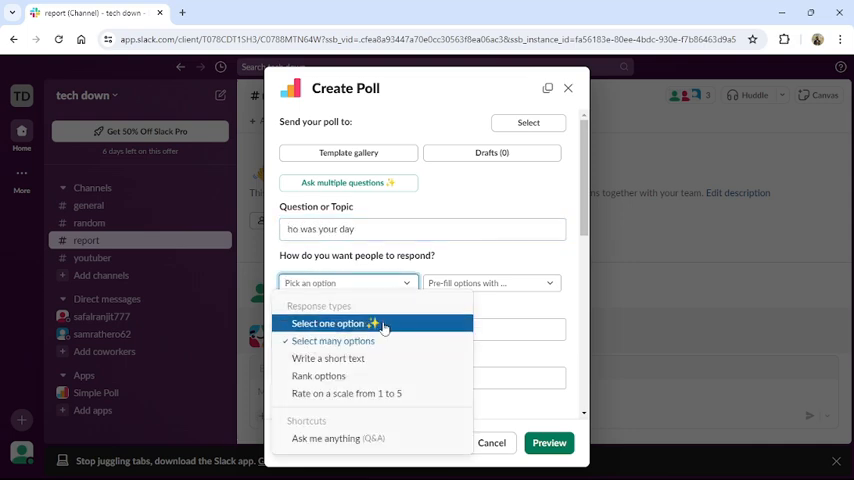
{"action": "mouse_move", "coordinate": [332, 340]}
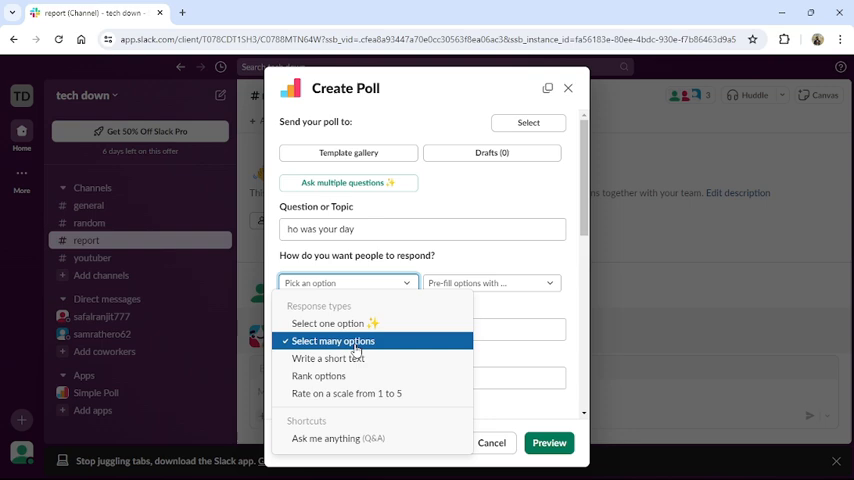
{"action": "left_click", "coordinate": [332, 340]}
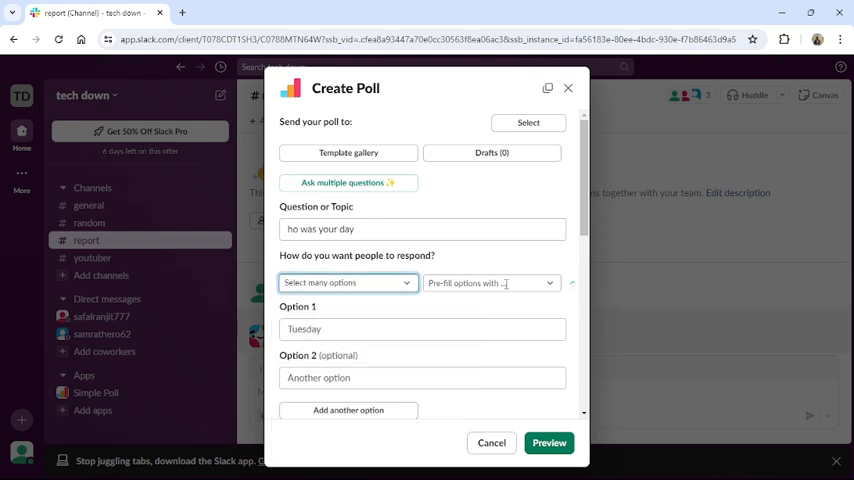
{"action": "left_click", "coordinate": [490, 284]}
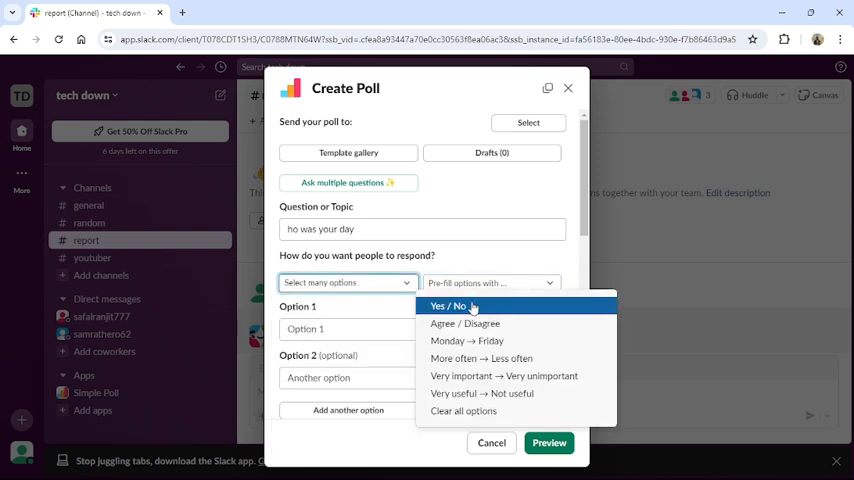
{"action": "left_click", "coordinate": [446, 306]}
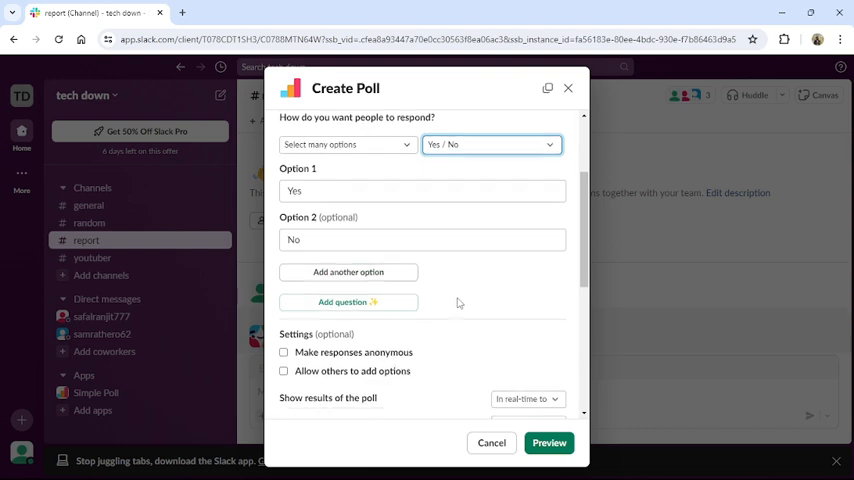
Keep the remaining poll settings at defaults and proceed to Preview
{"action": "scroll", "scroll_direction": "down", "scroll_amount": 3}
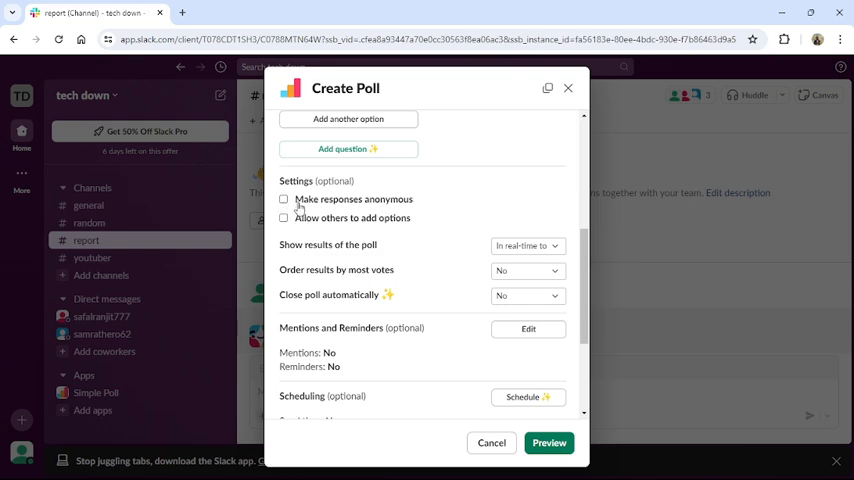
{"action": "mouse_move", "coordinate": [294, 224]}
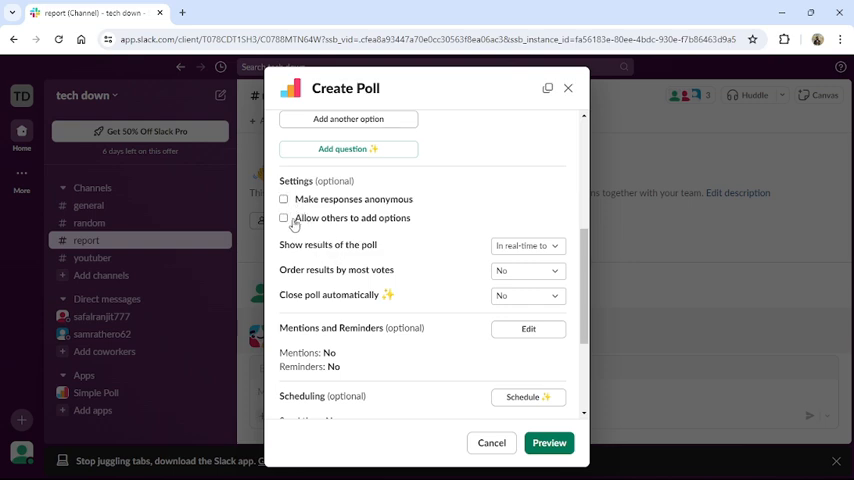
{"action": "scroll", "scroll_direction": "down", "scroll_amount": 3}
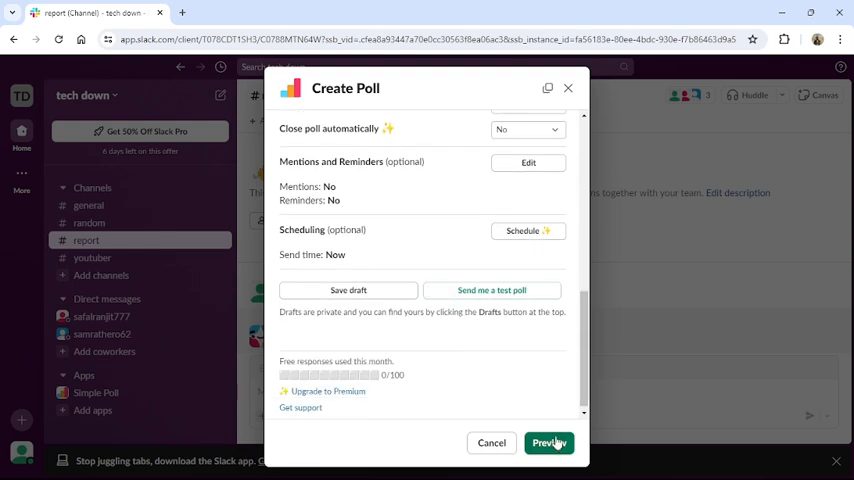
{"action": "left_click", "coordinate": [540, 444]}
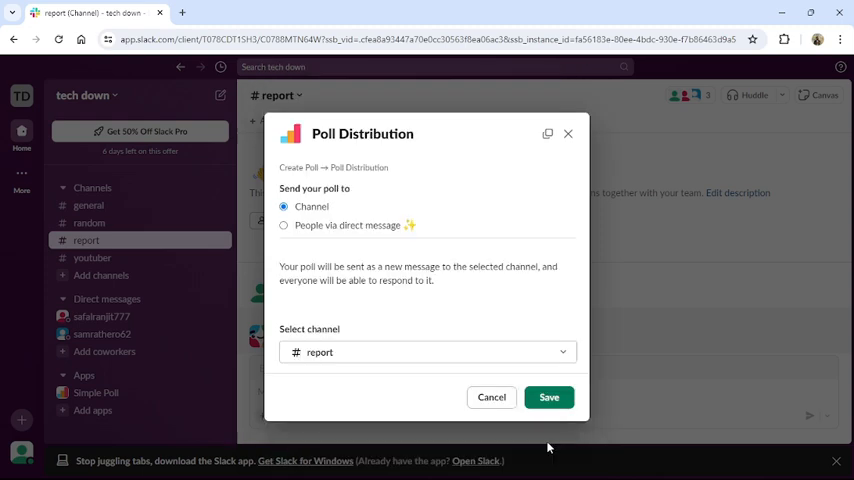
Save the distribution so the poll posts to the #report channel
{"action": "left_click", "coordinate": [548, 396]}
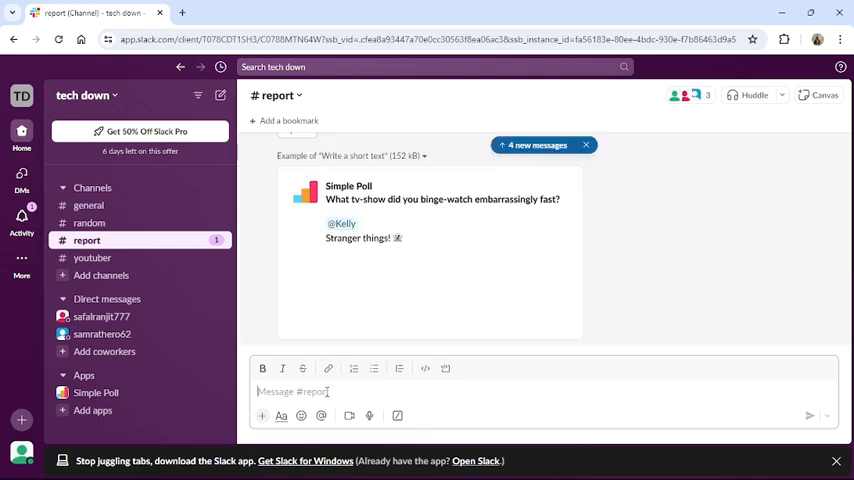
Navigate the browser to the workspace's Slack App Directory
{"action": "type", "text": "/"}
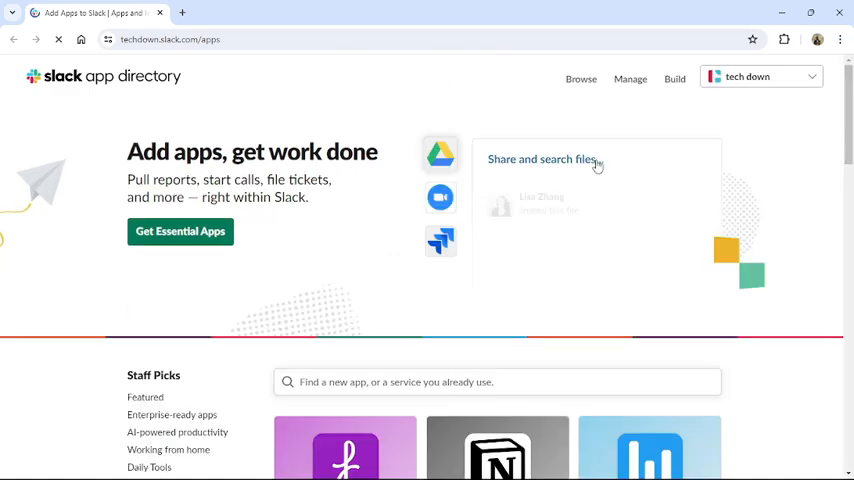
Browse down the App Directory home page to find the Essential Apps section
{"action": "scroll", "scroll_direction": "down", "scroll_amount": 3}
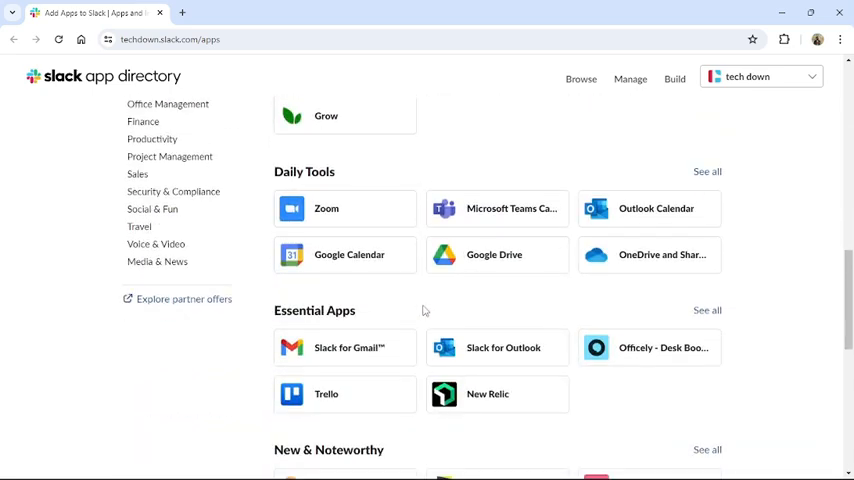
{"action": "scroll", "scroll_direction": "down", "scroll_amount": 3}
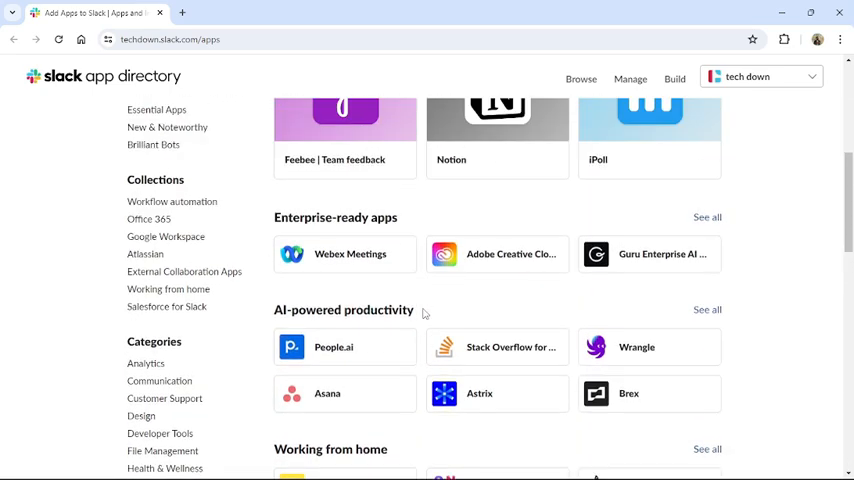
{"action": "scroll", "scroll_direction": "down", "scroll_amount": 3}
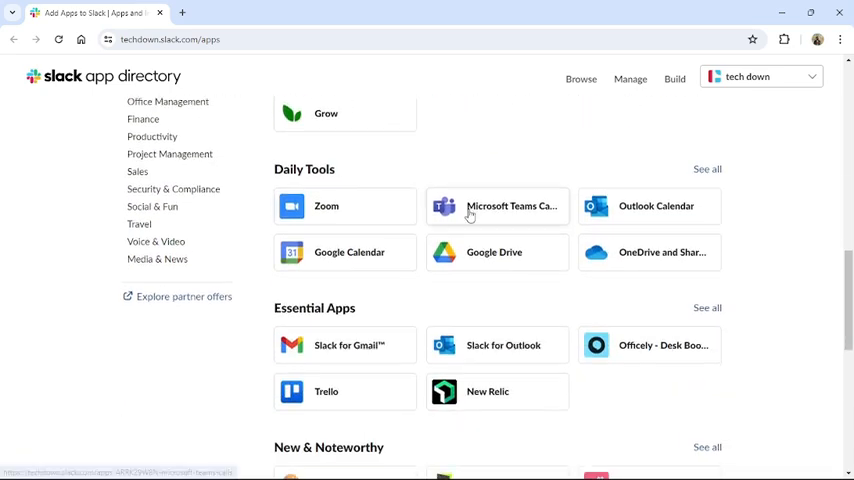
{"action": "scroll", "scroll_direction": "down", "scroll_amount": 3}
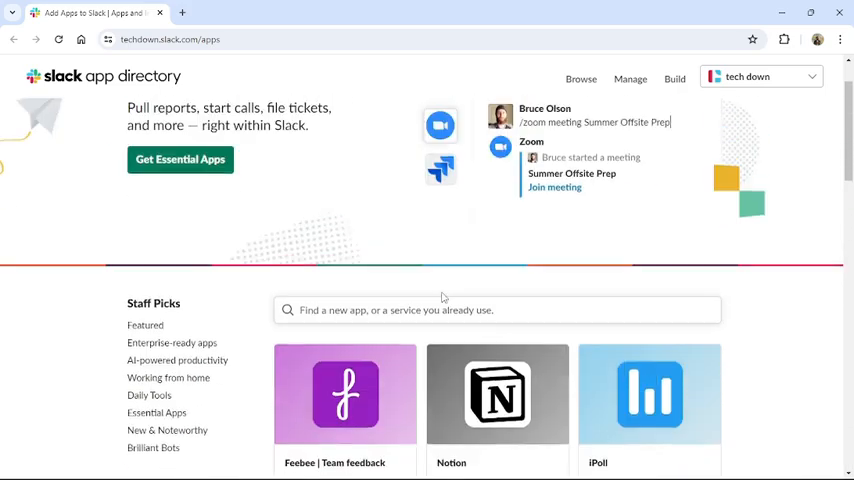
{"action": "scroll", "scroll_direction": "down", "scroll_amount": 3}
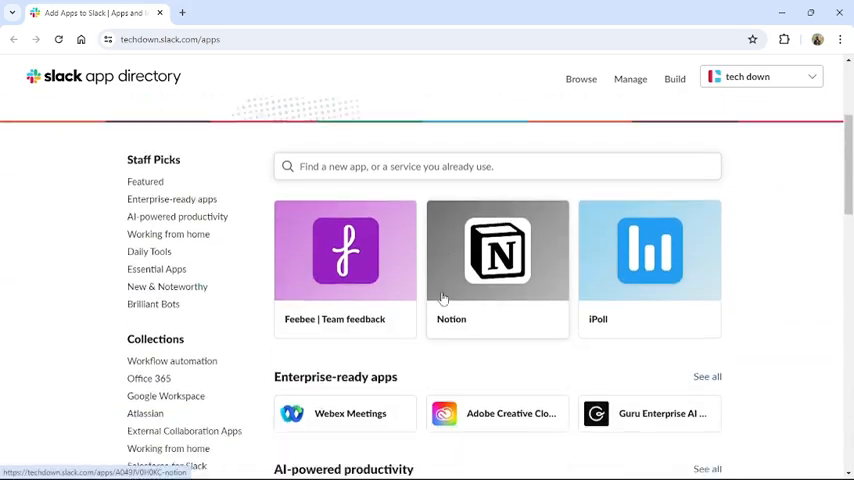
{"action": "scroll", "scroll_direction": "down", "scroll_amount": 3}
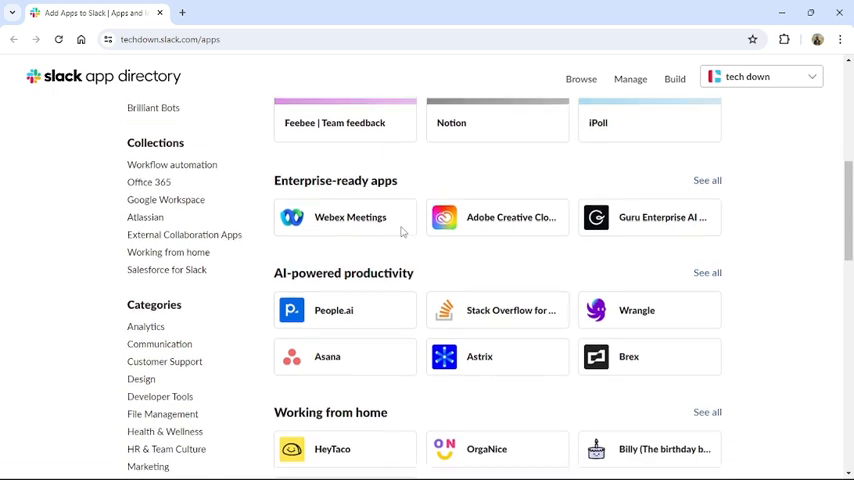
{"action": "scroll", "scroll_direction": "down", "scroll_amount": 3}
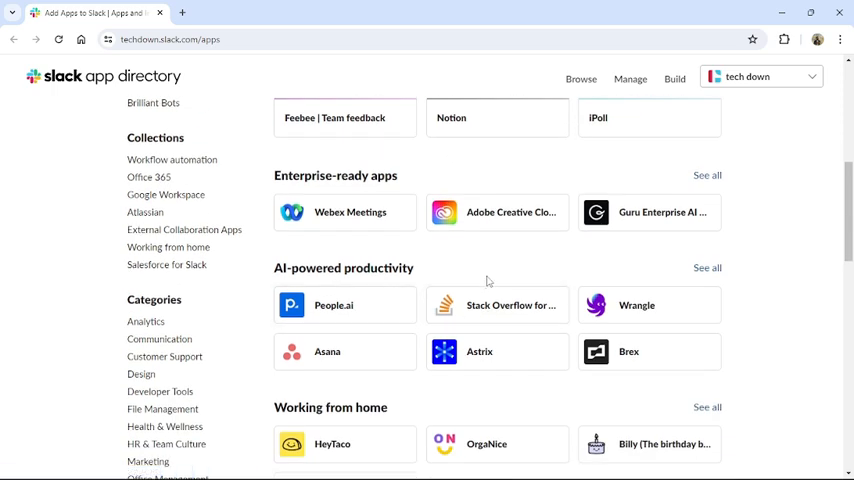
{"action": "scroll", "scroll_direction": "up", "scroll_amount": 3}
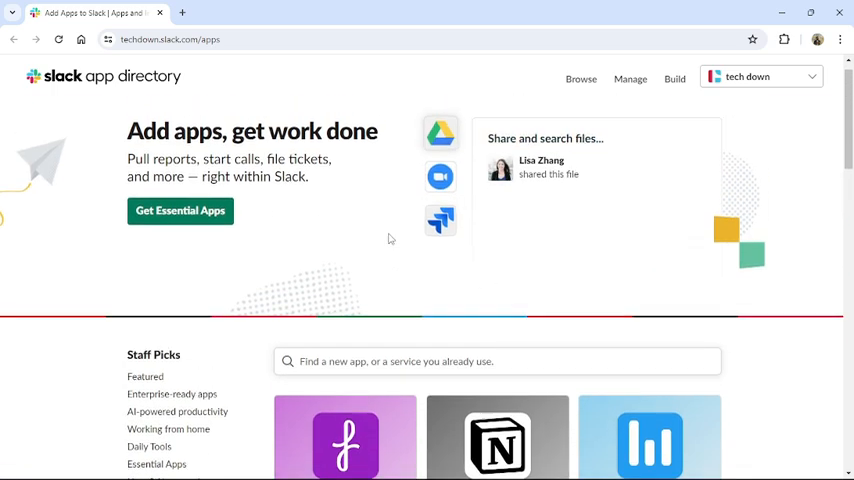
Go into the Essential Apps collection and look through its listed apps
{"action": "left_click", "coordinate": [180, 232]}
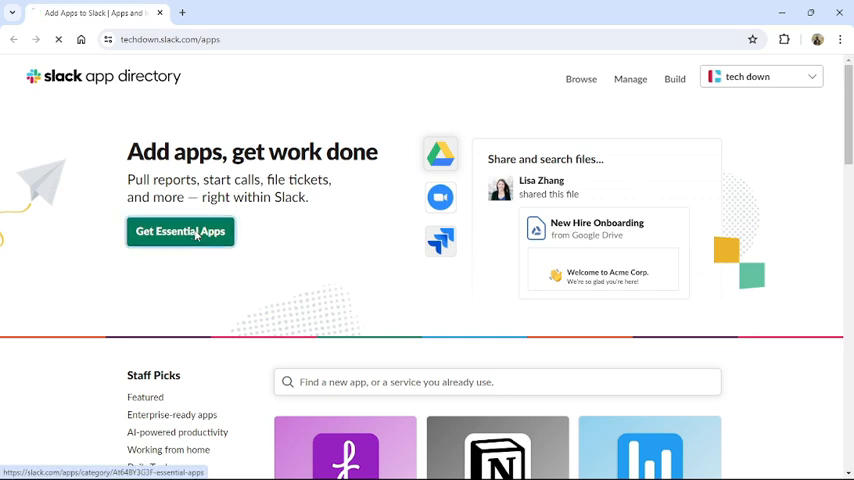
{"action": "left_click", "coordinate": [180, 232]}
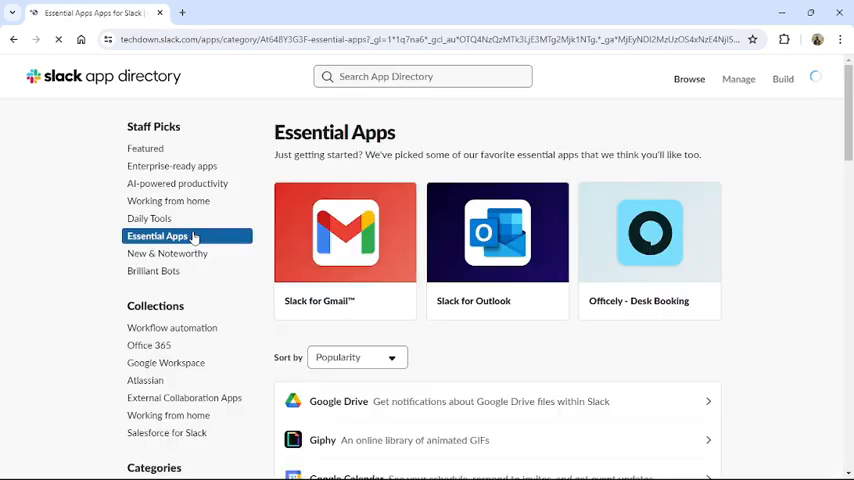
{"action": "scroll", "scroll_direction": "down", "scroll_amount": 3}
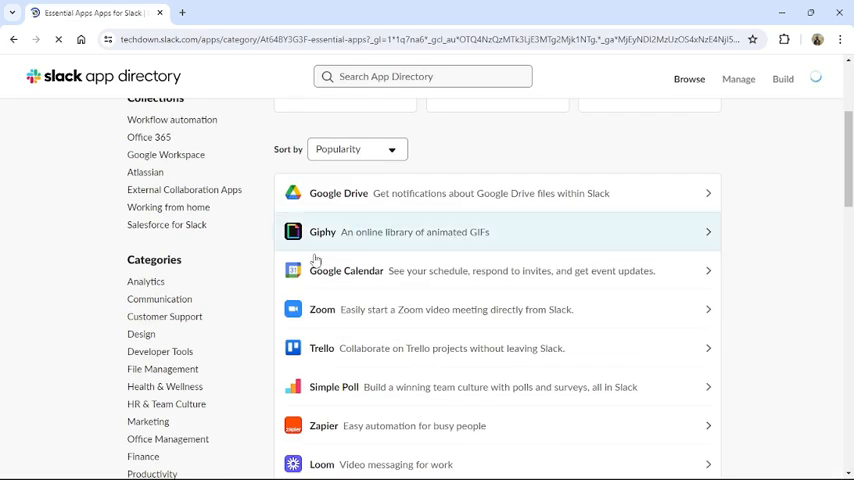